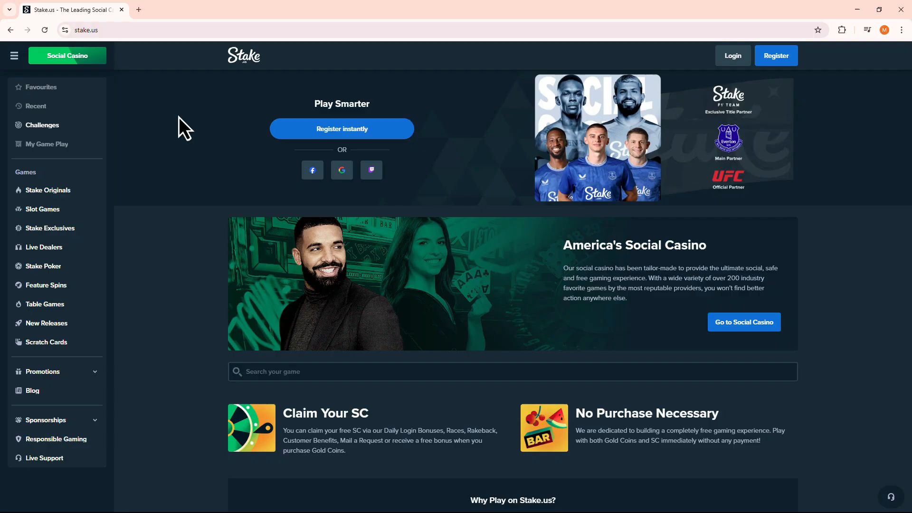
Step: Open the Stake.us sign-in modal from the Login button at the top right
{"action": "left_click", "coordinate": [733, 55]}
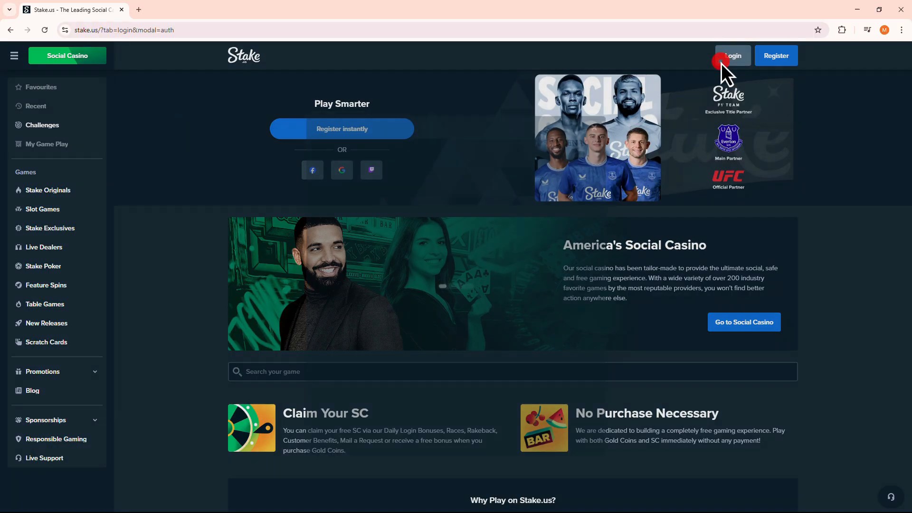
{"action": "left_click", "coordinate": [731, 56]}
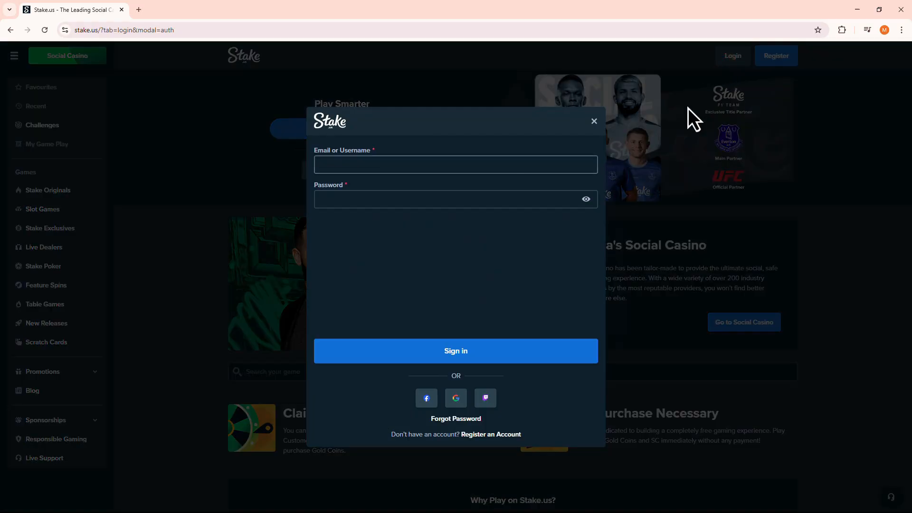
Step: Open the Forgot Password form from the sign-in modal, then close it
{"action": "left_click", "coordinate": [456, 418]}
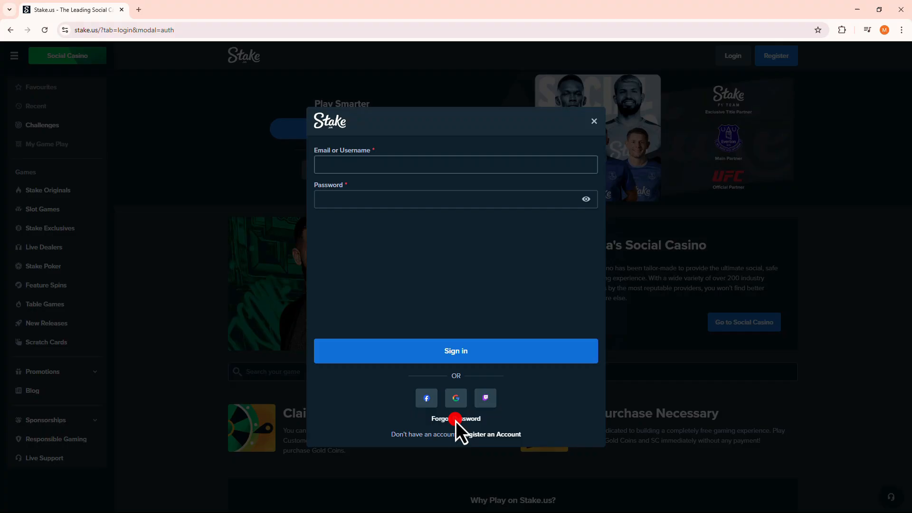
{"action": "left_click", "coordinate": [456, 418]}
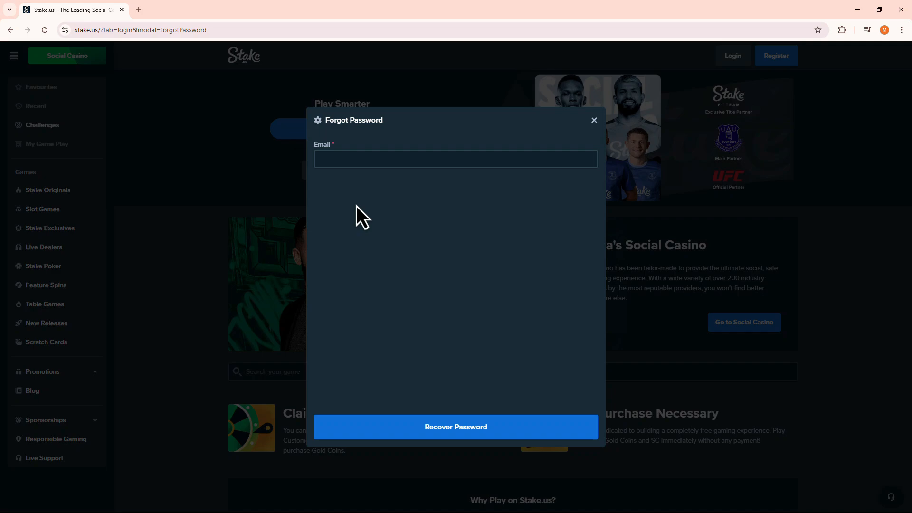
{"action": "left_click", "coordinate": [594, 120]}
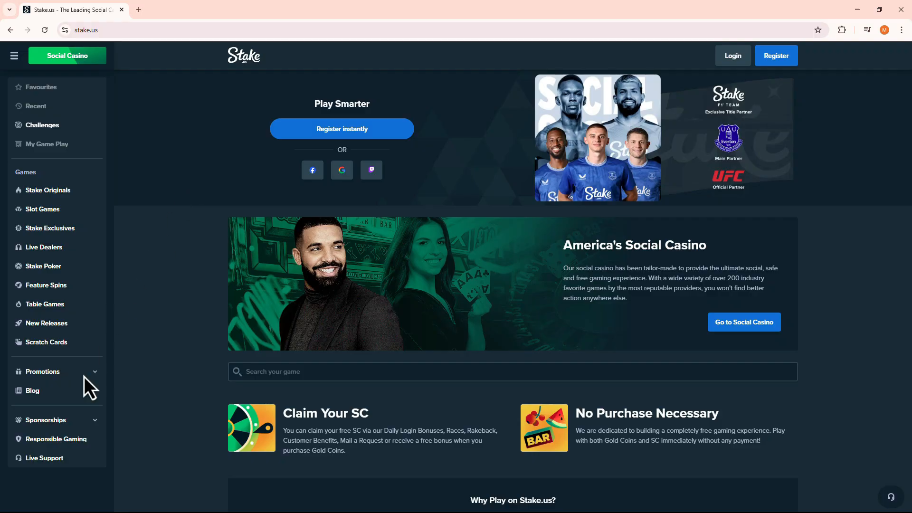
Step: Search the support widget's Help tab for 'how to reset'
{"action": "left_click", "coordinate": [44, 458]}
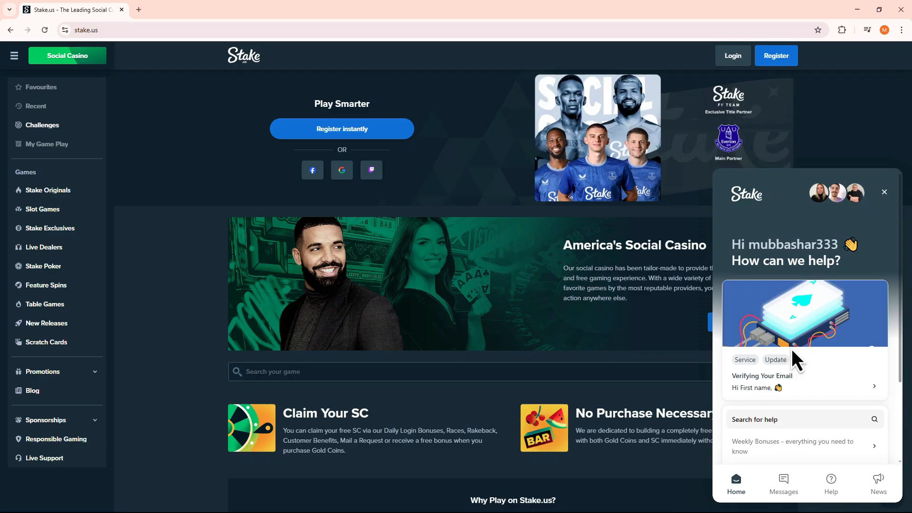
{"action": "left_click", "coordinate": [830, 484]}
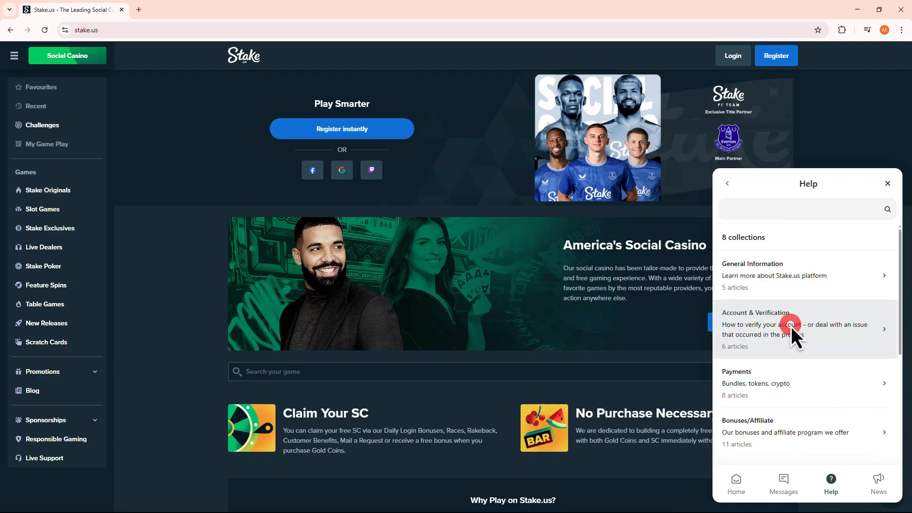
{"action": "type", "text": "how to reset"}
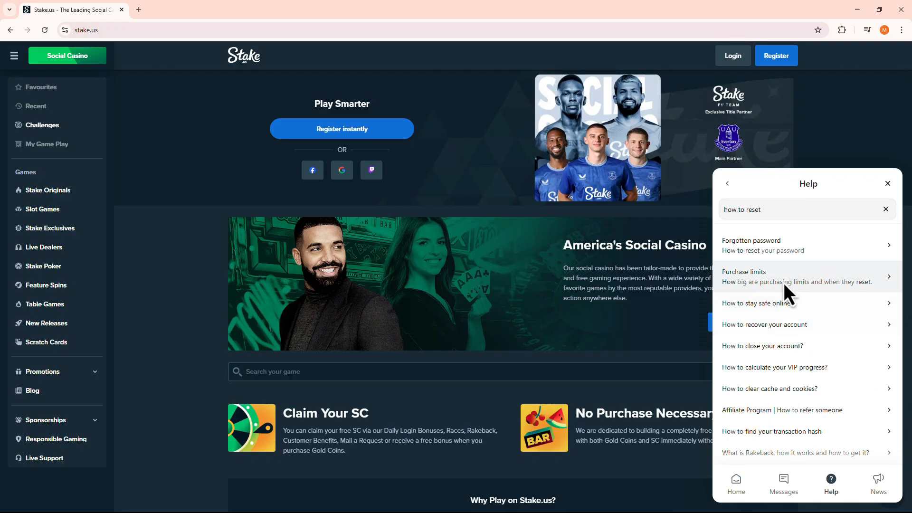
Step: Go from 'Forgotten password' to the related 'Change of email address linked to your account' article
{"action": "left_click", "coordinate": [751, 245]}
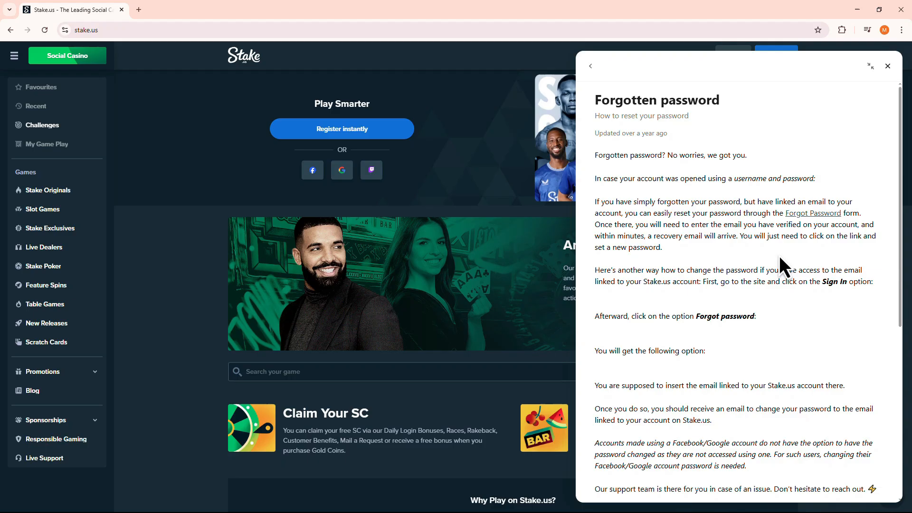
{"action": "scroll", "scroll_direction": "down", "scroll_amount": 3}
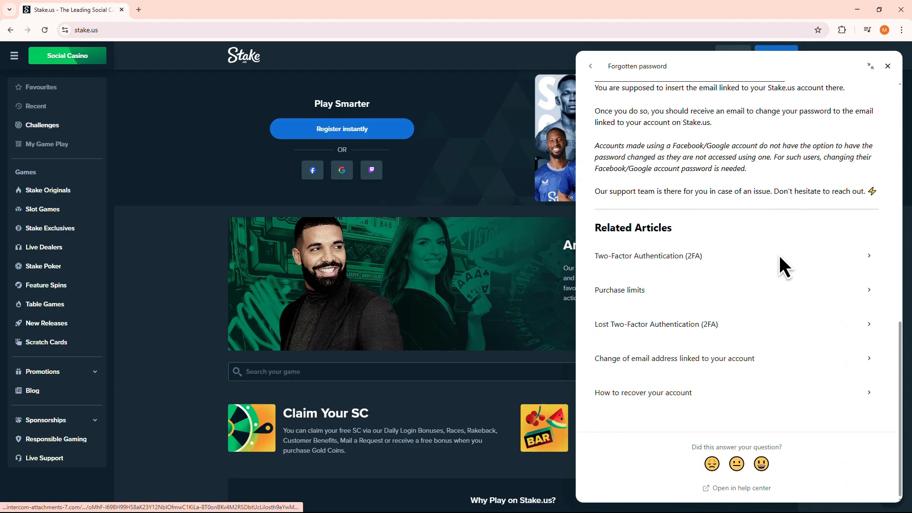
{"action": "mouse_move", "coordinate": [674, 357]}
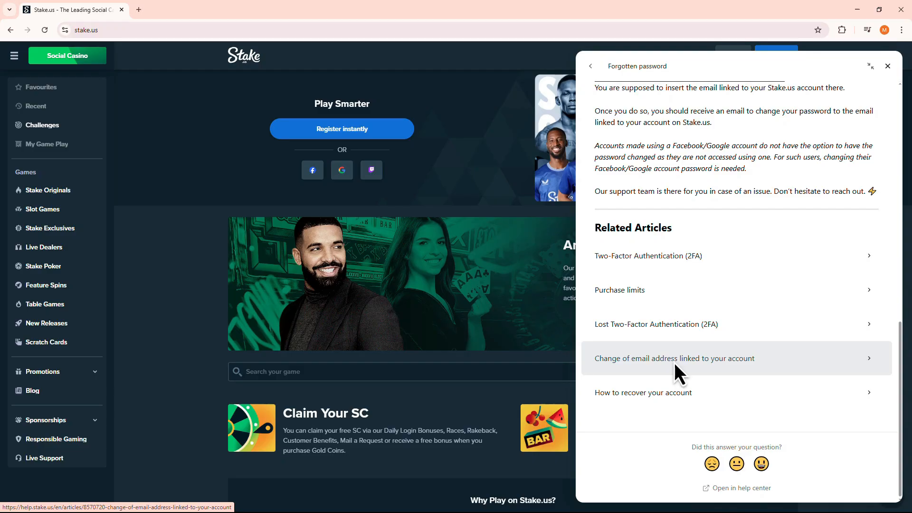
{"action": "left_click", "coordinate": [674, 358]}
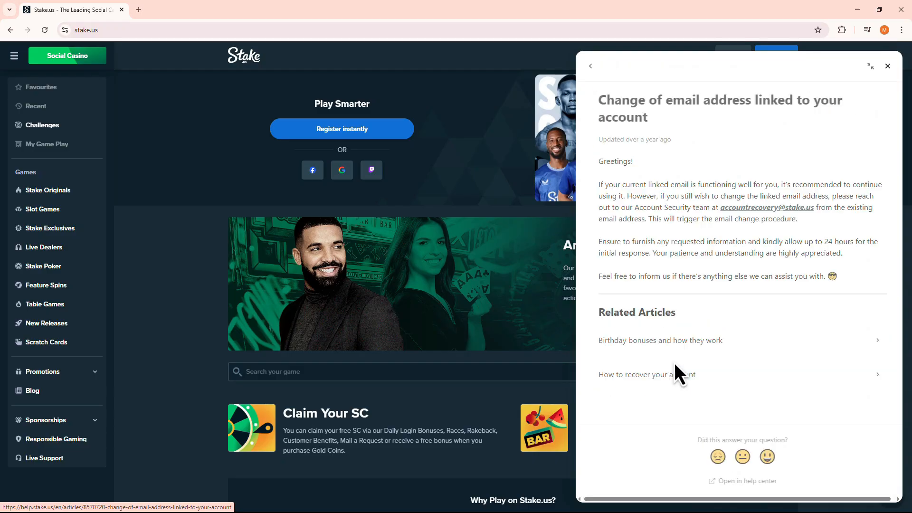